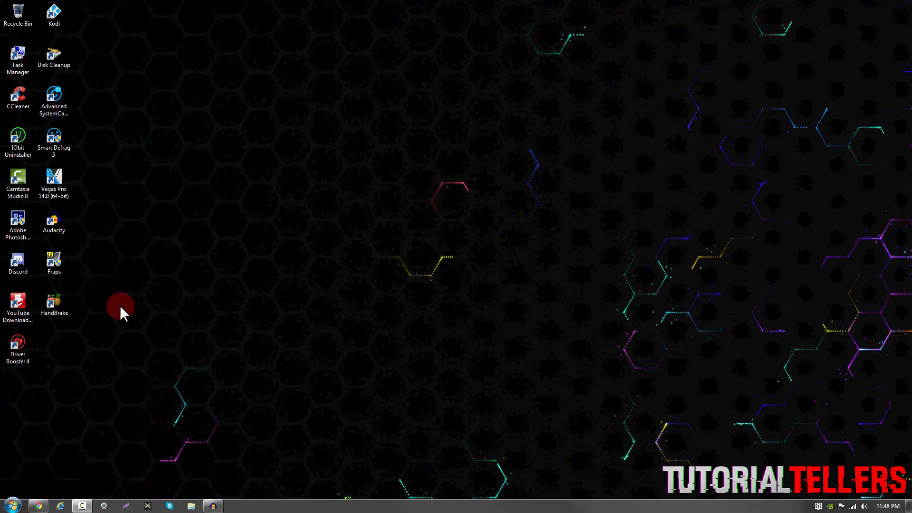
# Step: Open Task Manager and request ending explorer.exe on the Processes tab
pyautogui.click(8, 504)
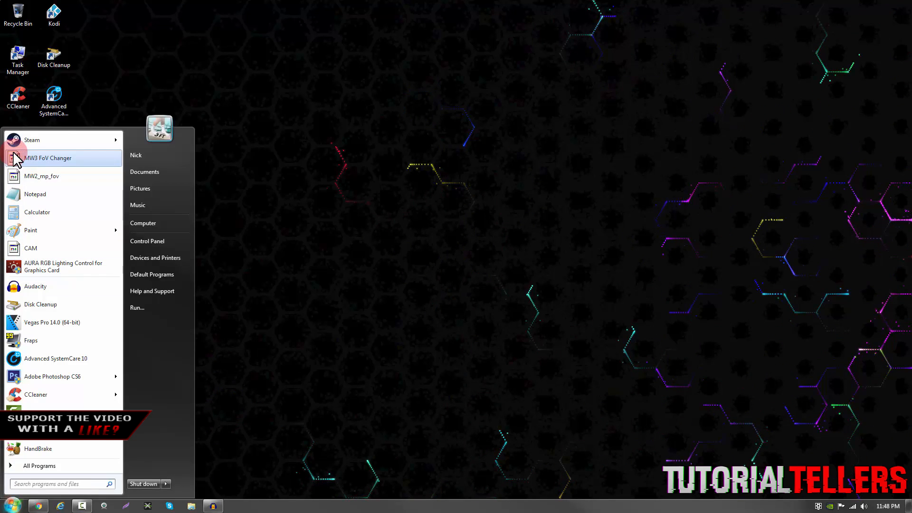
pyautogui.moveTo(35, 194)
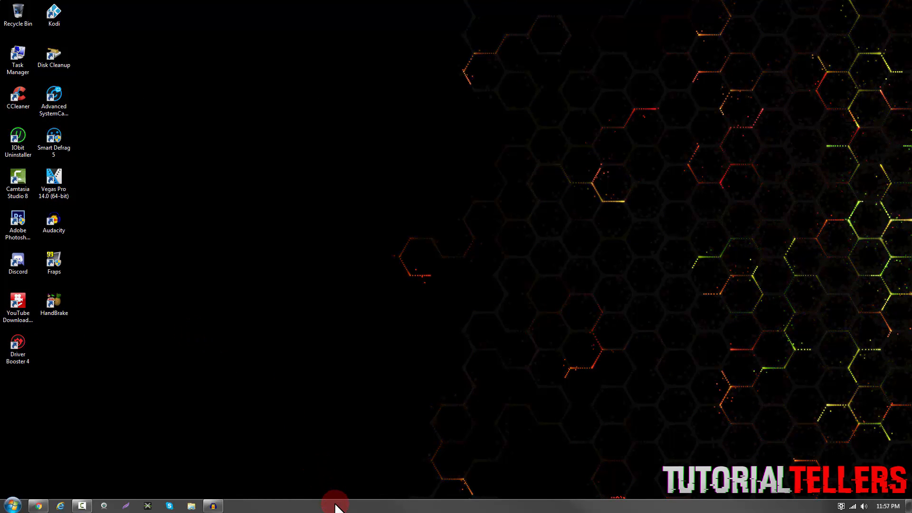
pyautogui.rightClick(335, 503)
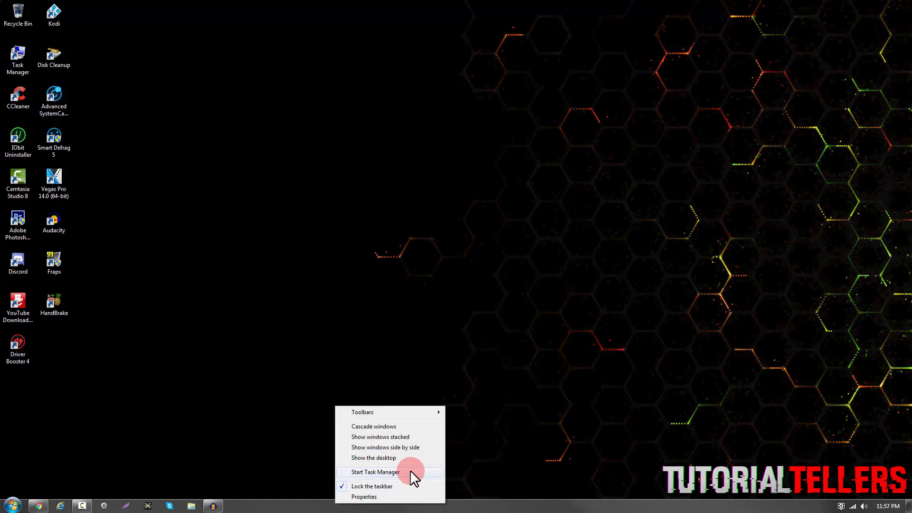
pyautogui.click(374, 472)
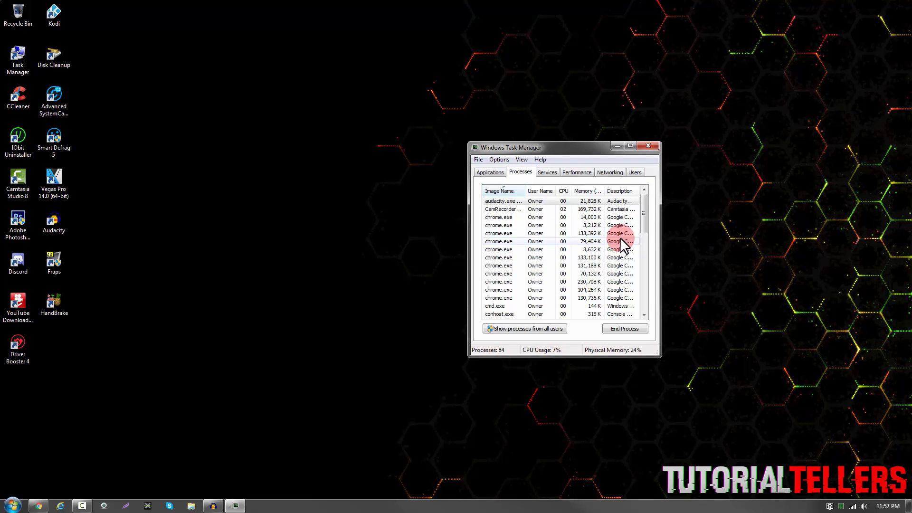
pyautogui.scroll(-3)
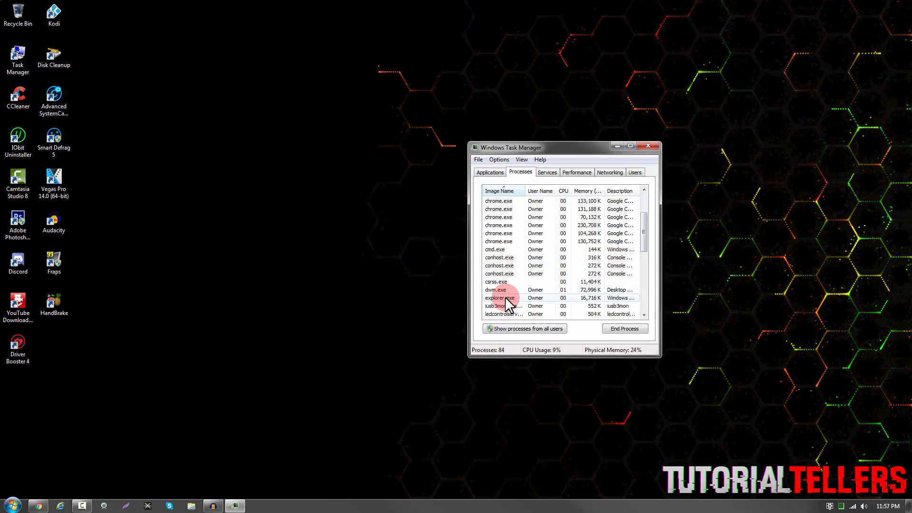
pyautogui.click(503, 298)
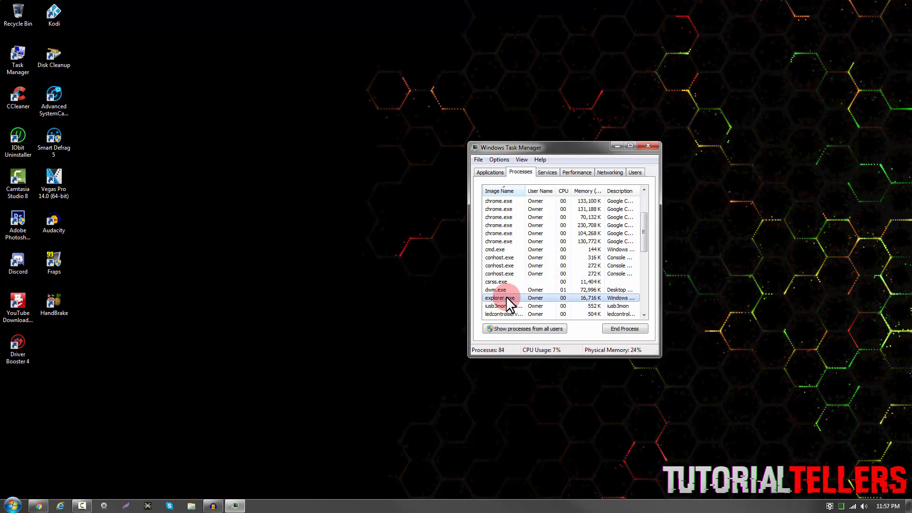
pyautogui.rightClick(506, 298)
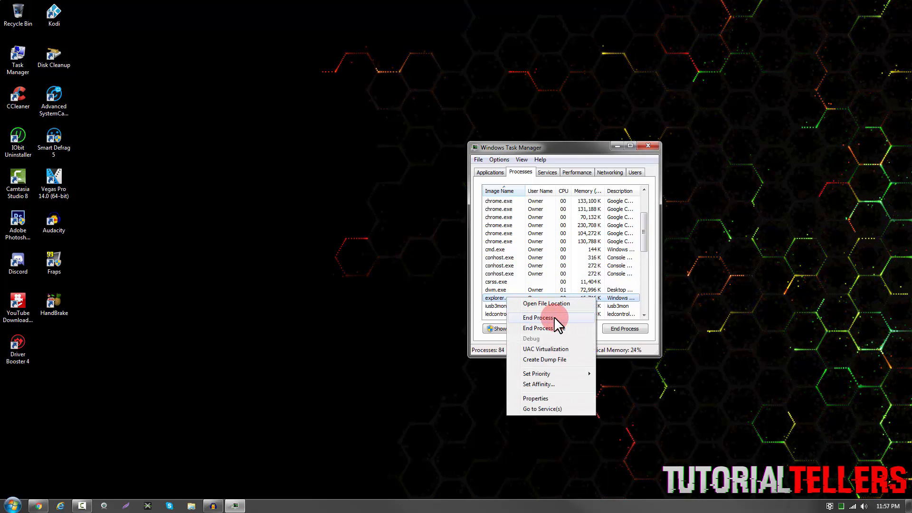
pyautogui.click(537, 318)
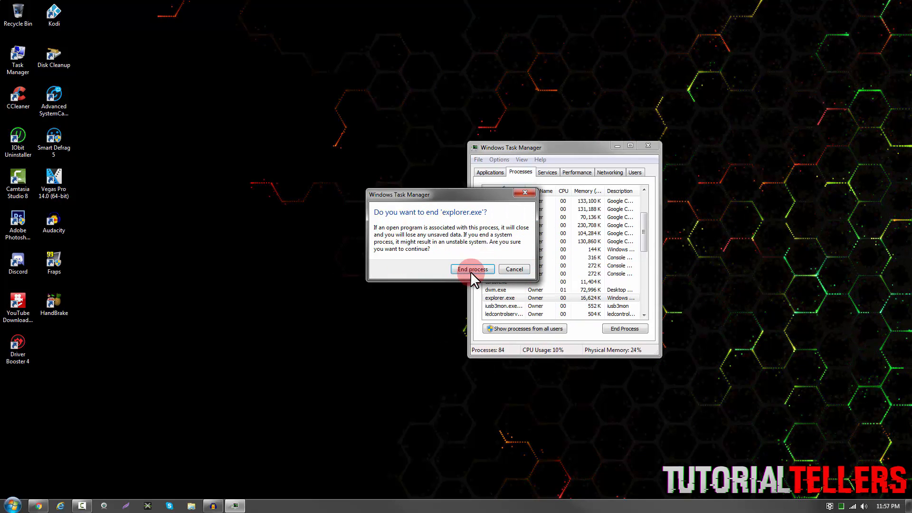
# Step: Confirm ending explorer.exe and dismiss the wallpaper crash error
pyautogui.click(472, 269)
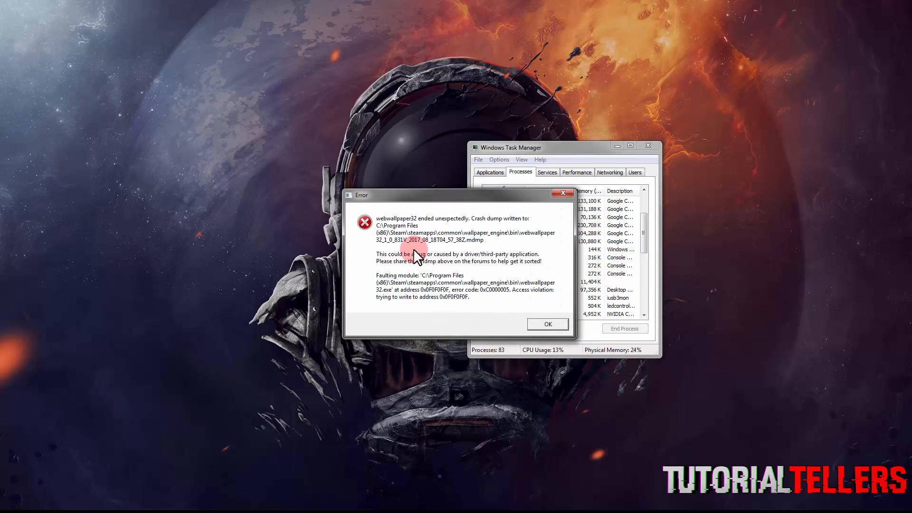
pyautogui.click(547, 325)
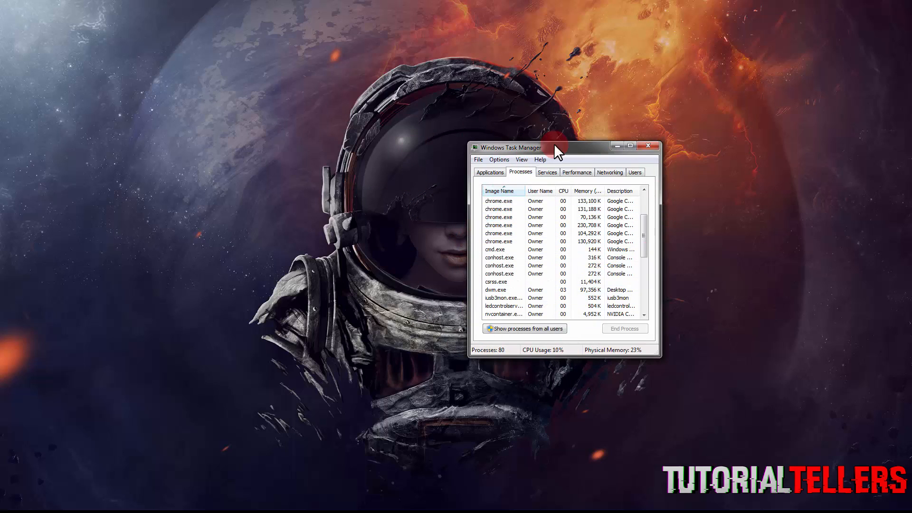
pyautogui.click(478, 159)
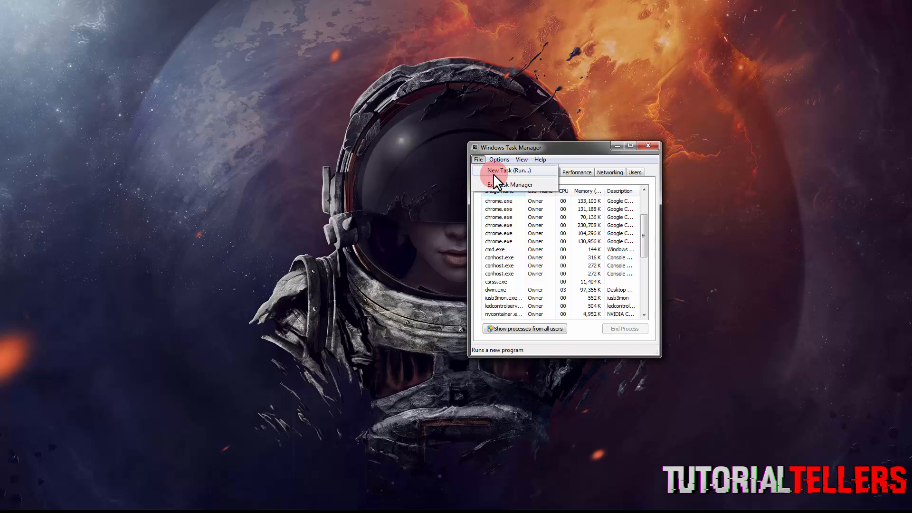
# Step: Run cmd as a new task and change directory to %userprofile%\appdata\local
pyautogui.click(508, 171)
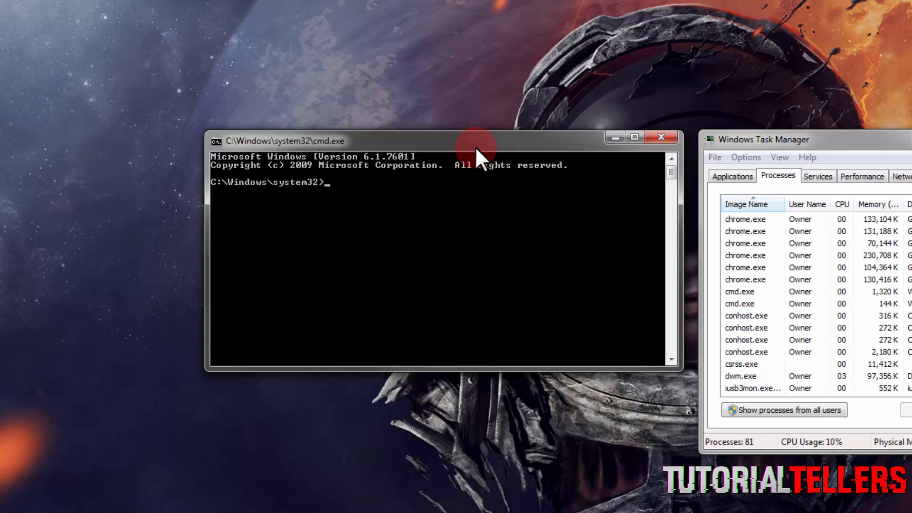
pyautogui.write('c')
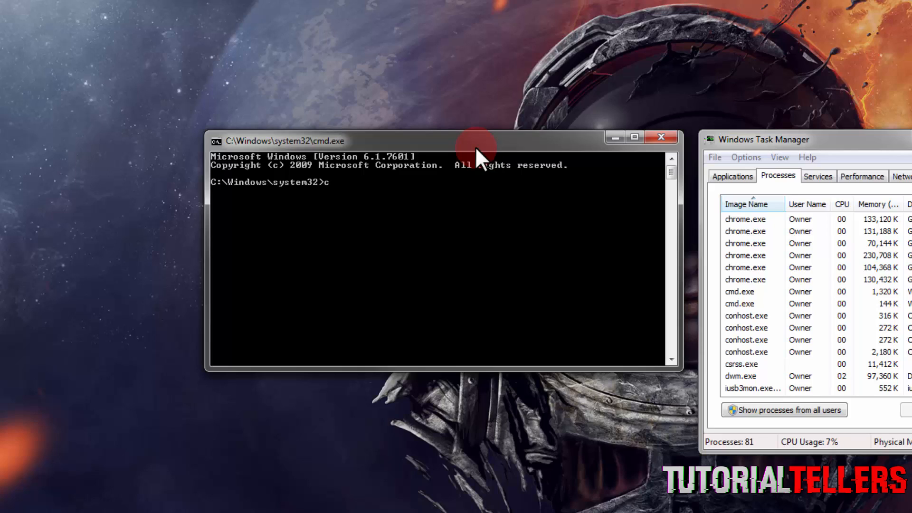
pyautogui.write('d %')
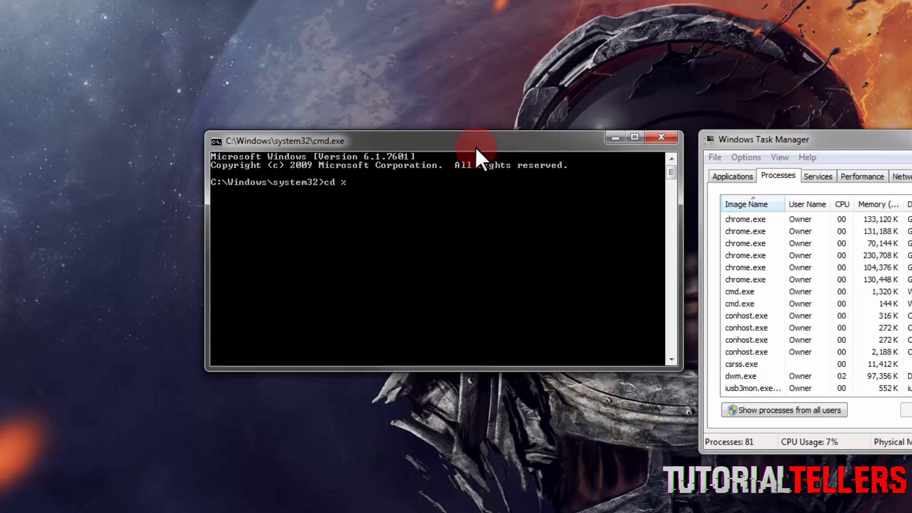
pyautogui.write('userprofile%')
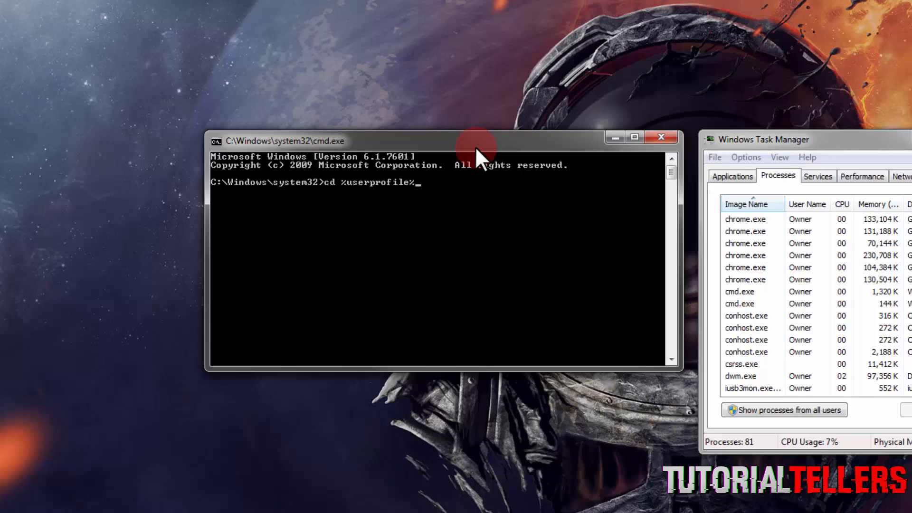
pyautogui.write('\\appdat')
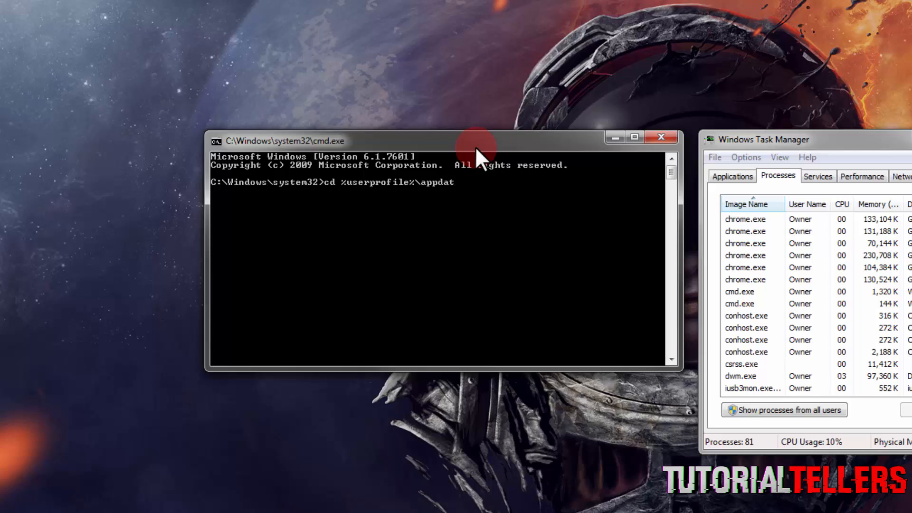
pyautogui.write('a')
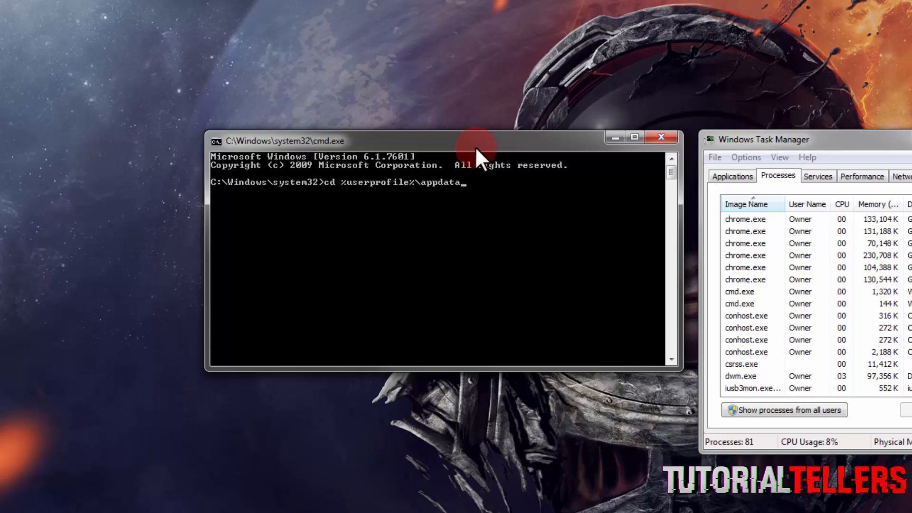
pyautogui.write('\\local')
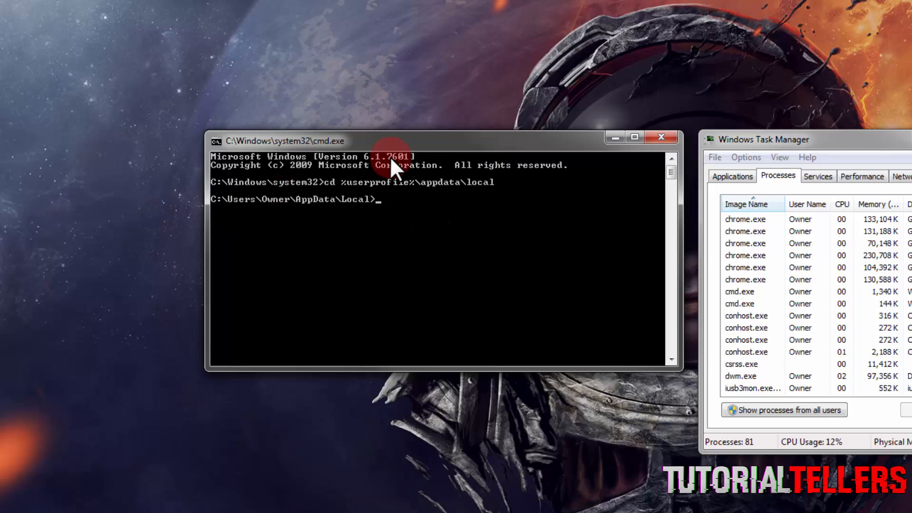
# Step: Delete iconcache.db from AppData\Local with del iconcache.db /a
pyautogui.write('d')
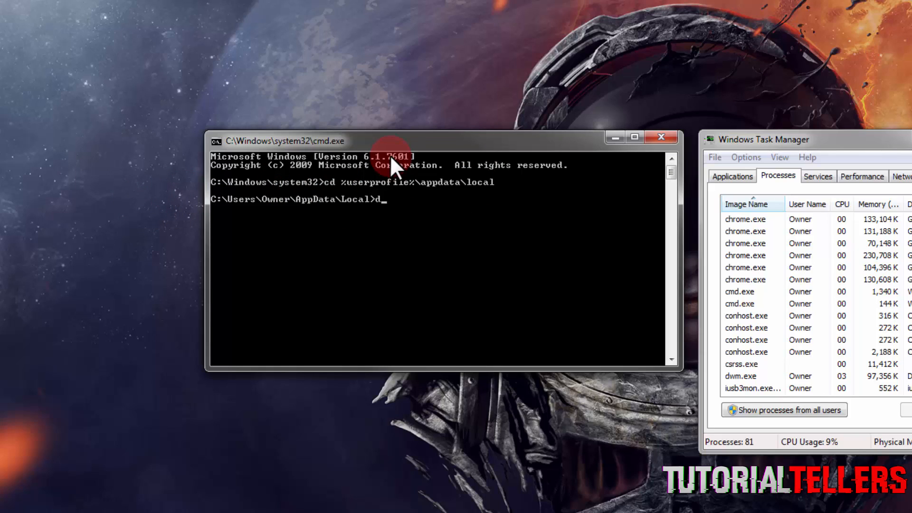
pyautogui.write('el ic')
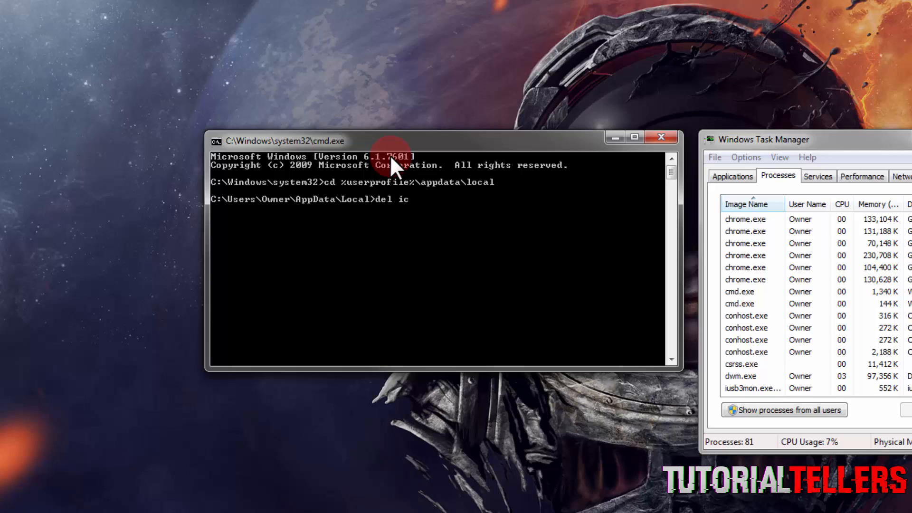
pyautogui.write('oncache.db /a')
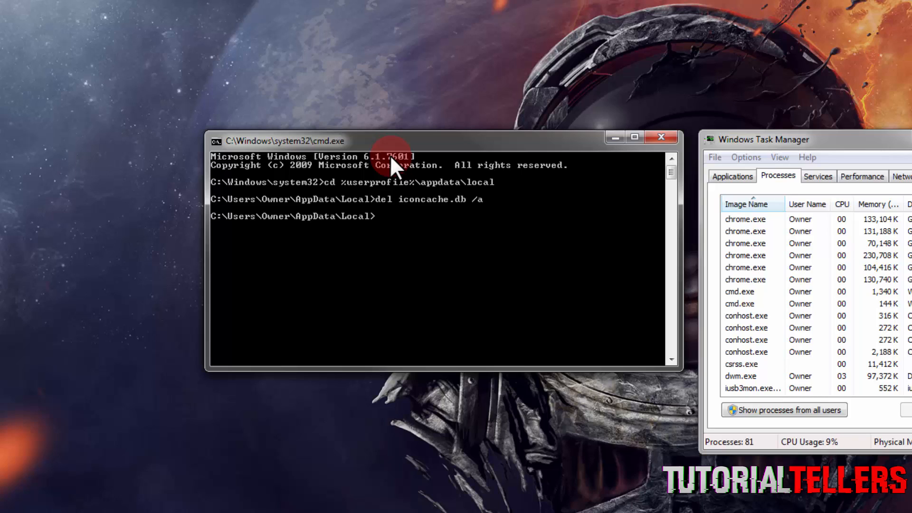
# Step: Exit Command Prompt and run explorer.exe as a new task to restore Explorer
pyautogui.write('exi')
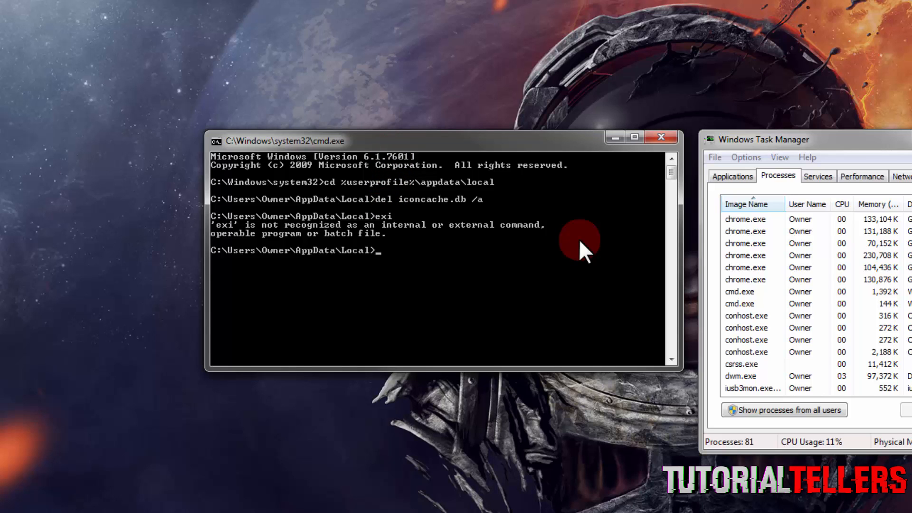
pyautogui.moveTo(687, 122)
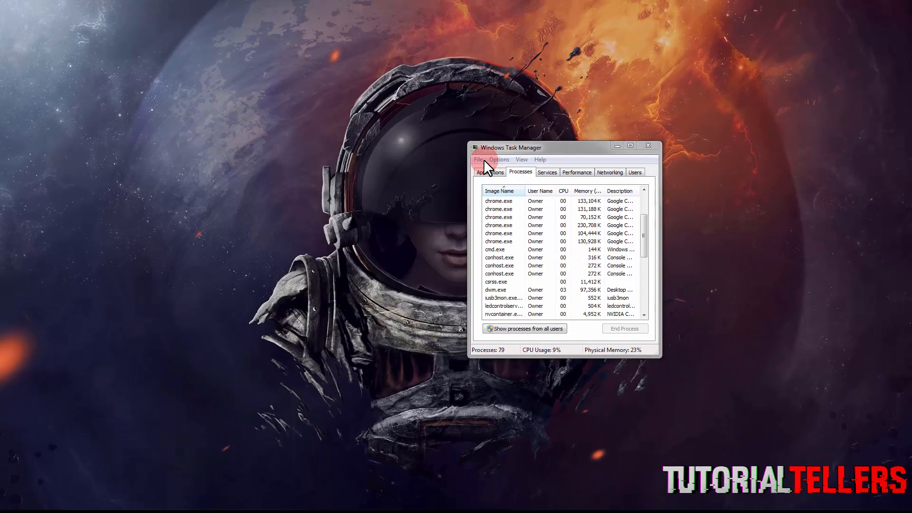
pyautogui.click(478, 159)
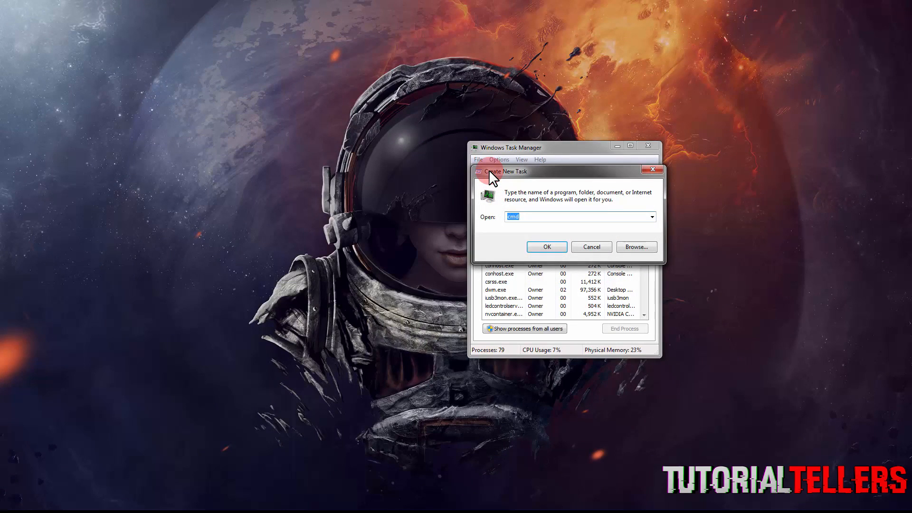
pyautogui.write('explorer.exe')
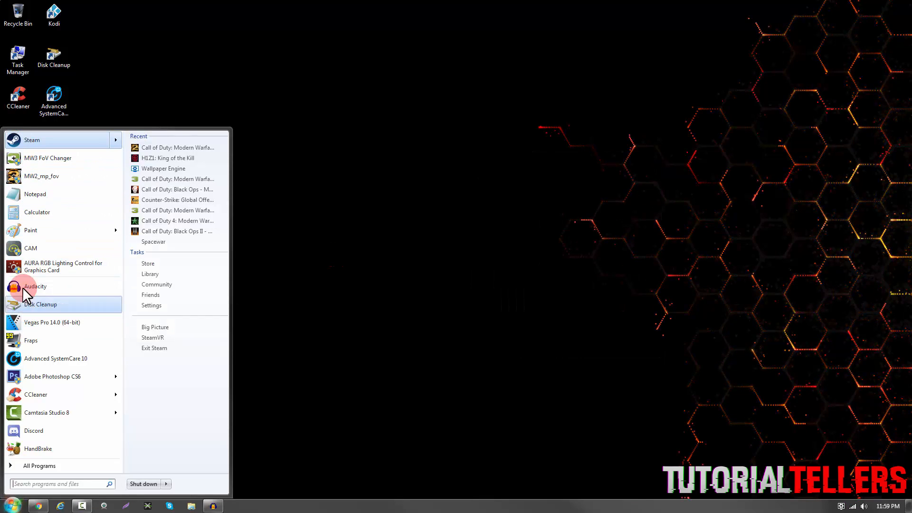
pyautogui.moveTo(161, 93)
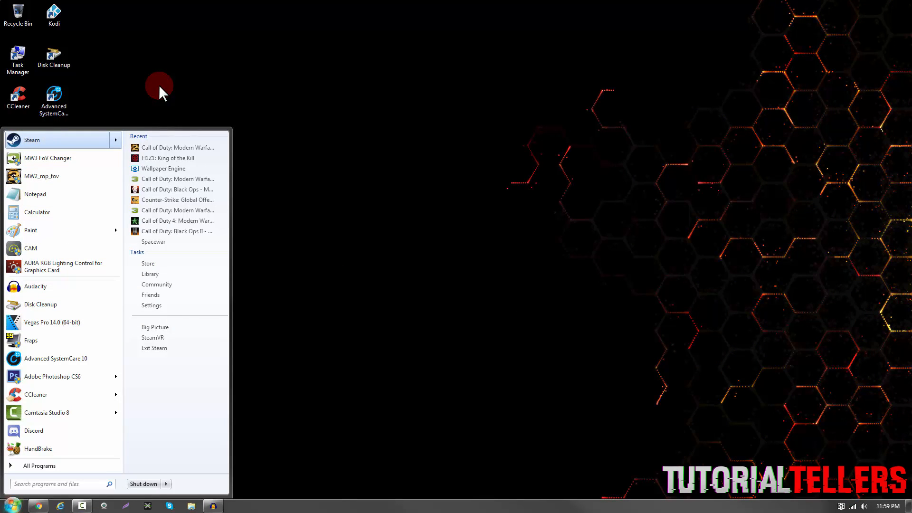
pyautogui.moveTo(61, 231)
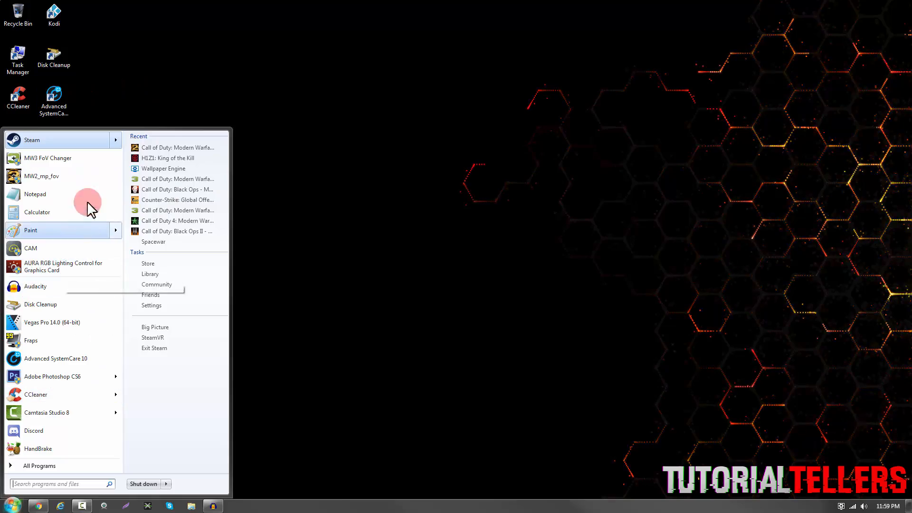